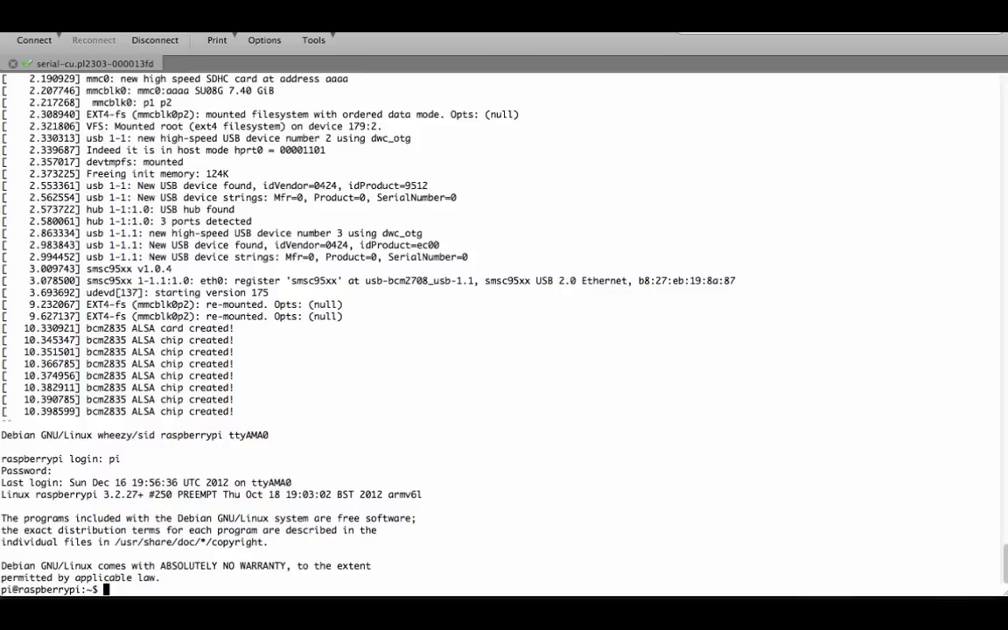
- Run sudo poweroff at the pi shell and wait for the reboot login prompt
text(sudo)
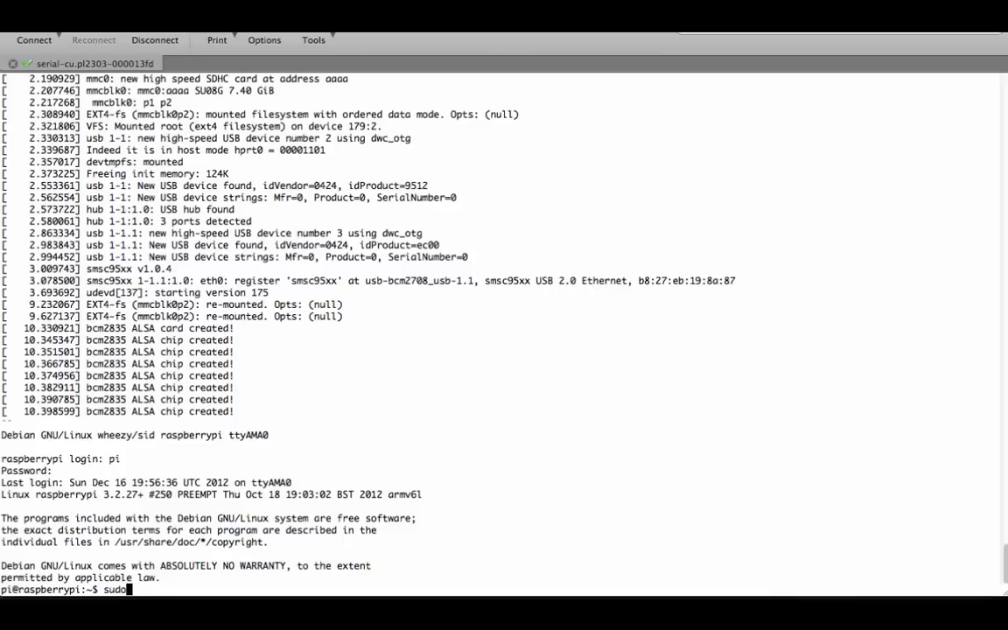
text(" ")
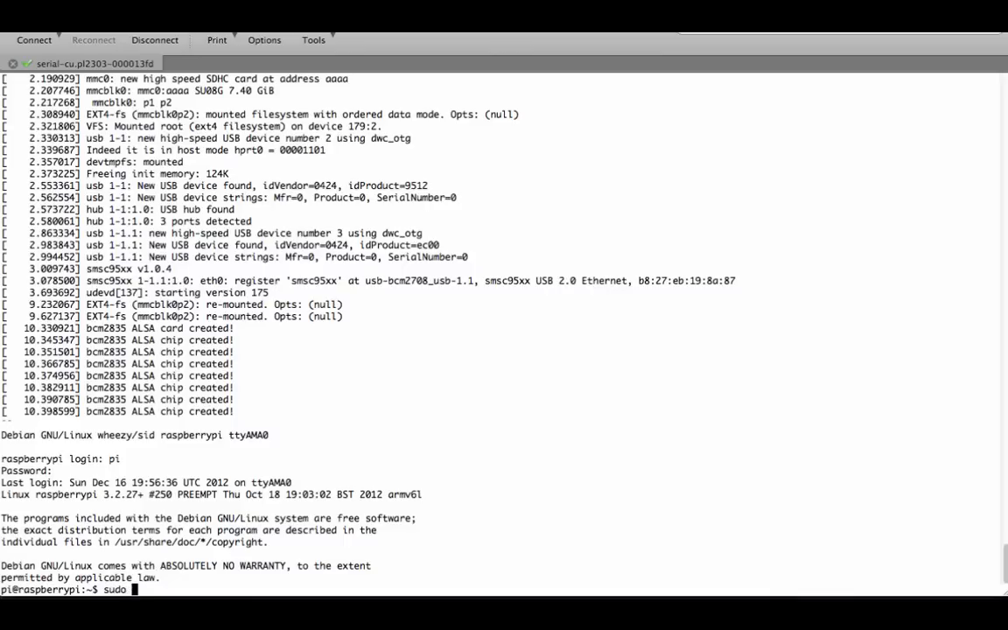
text(poweroff)
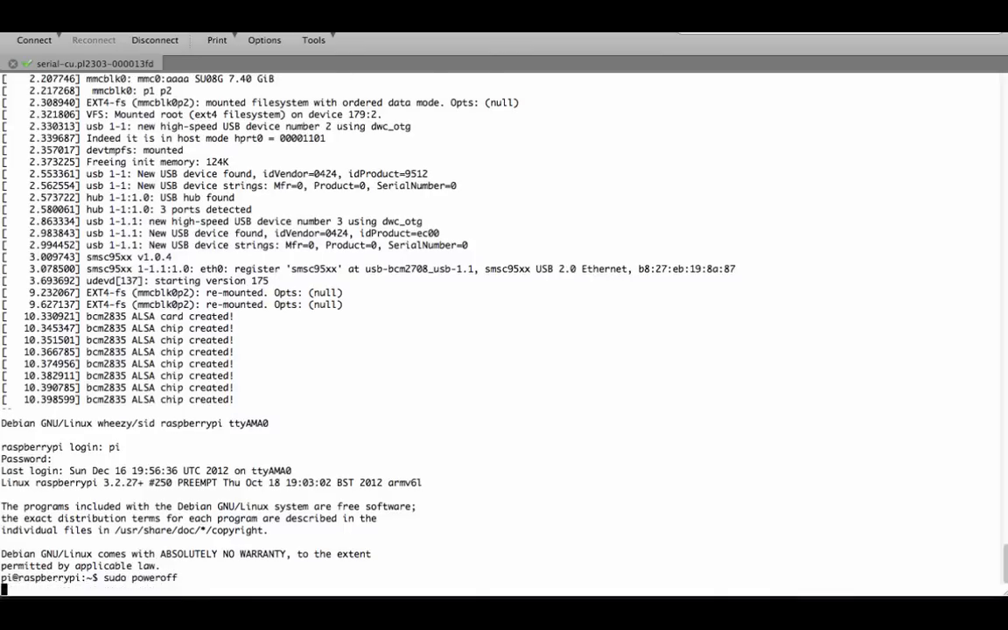
key(Return)
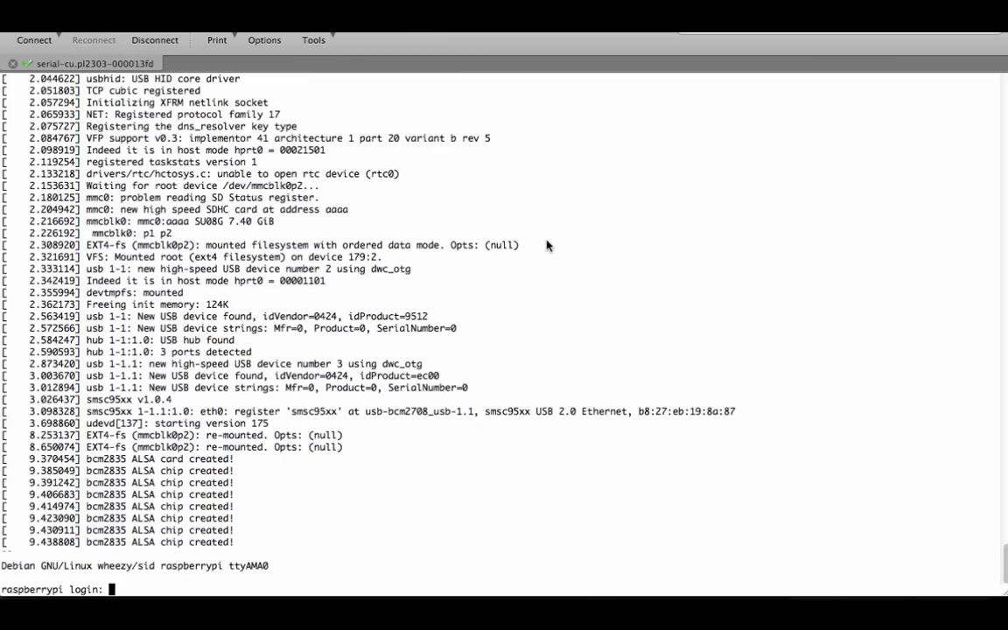
- Log in as pi and run sudo halt -p, waiting for the Pi to return
text(r)
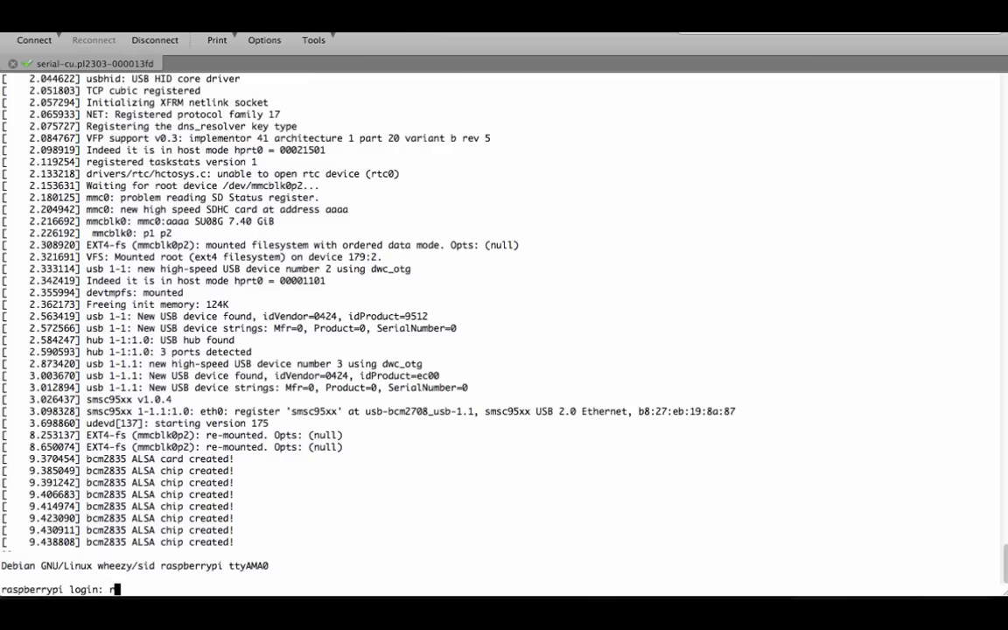
text(pi)
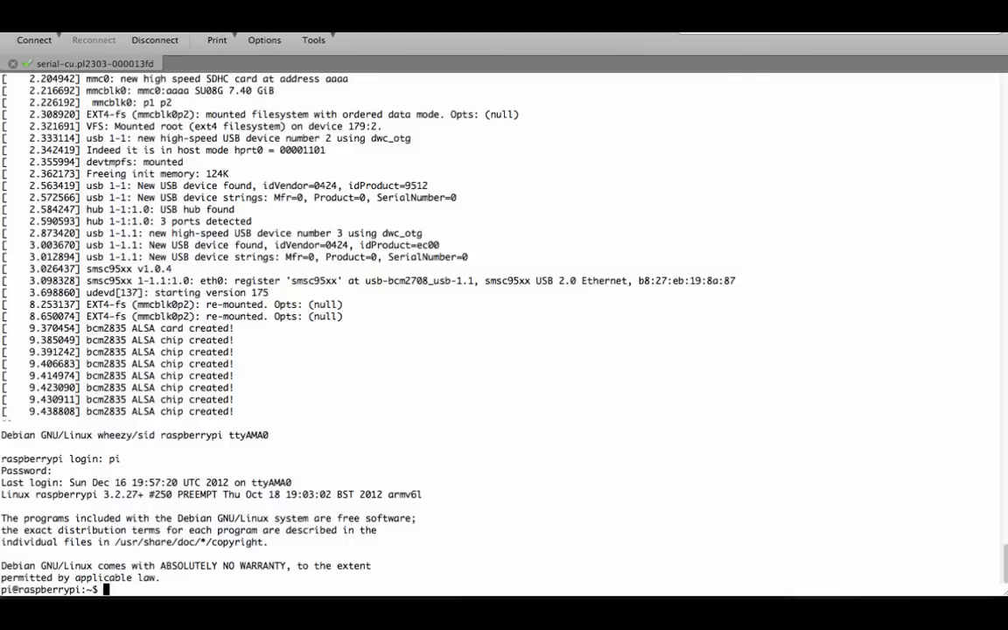
text(sudo h)
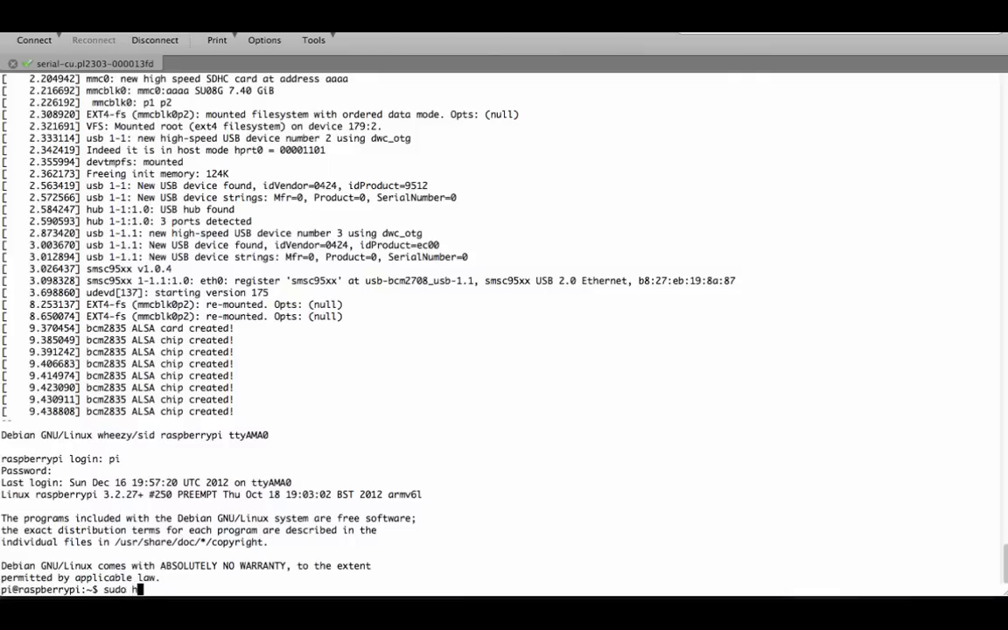
text(alt -p)
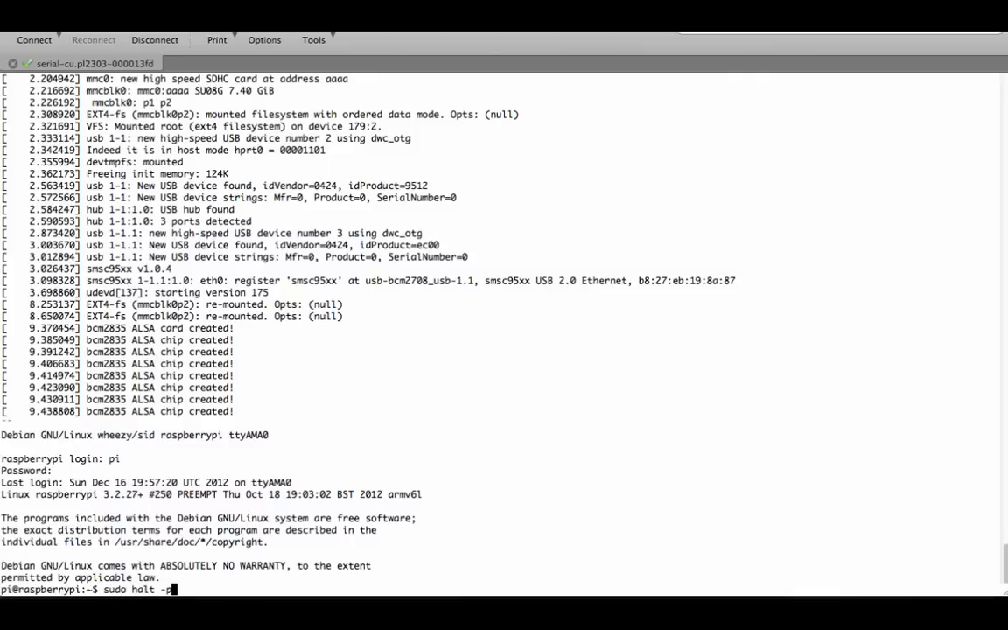
key(Return)
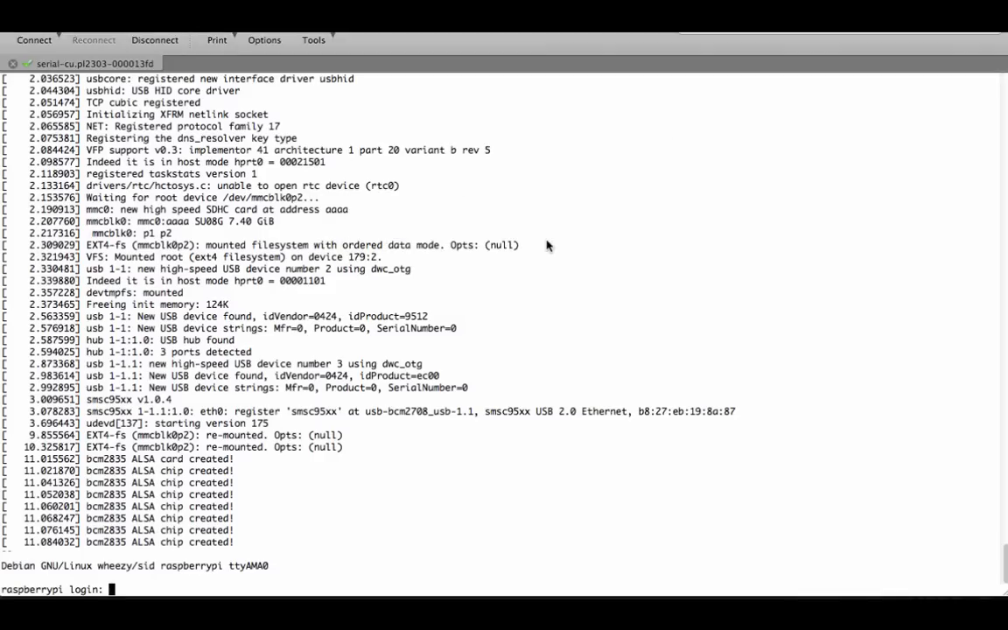
- Log in as pi and run sudo shutdown -h now, waiting for the login prompt
text(pi)
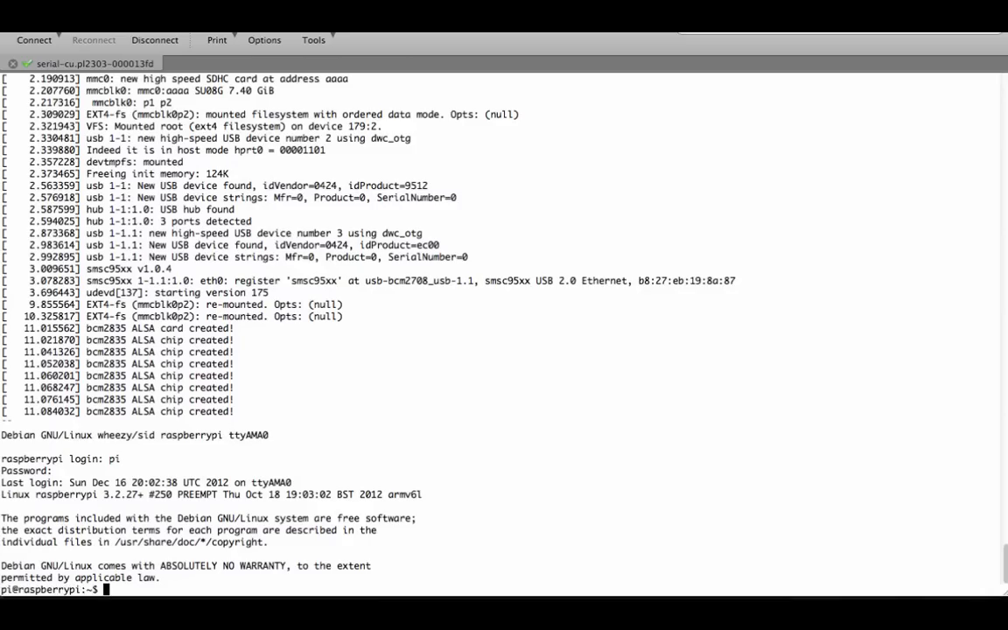
text(sudo)
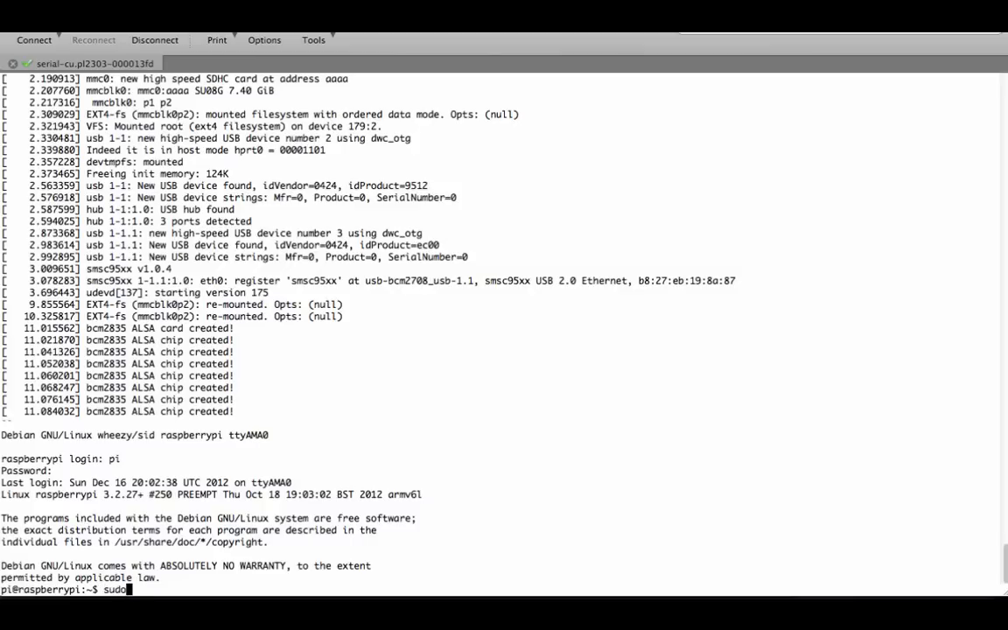
text(shutdown)
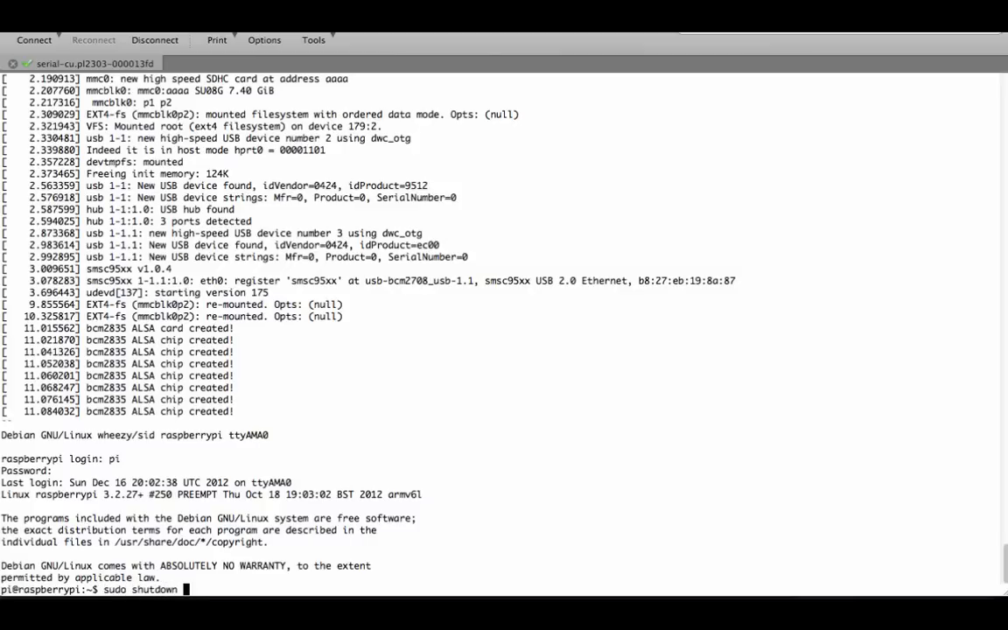
text(-h)
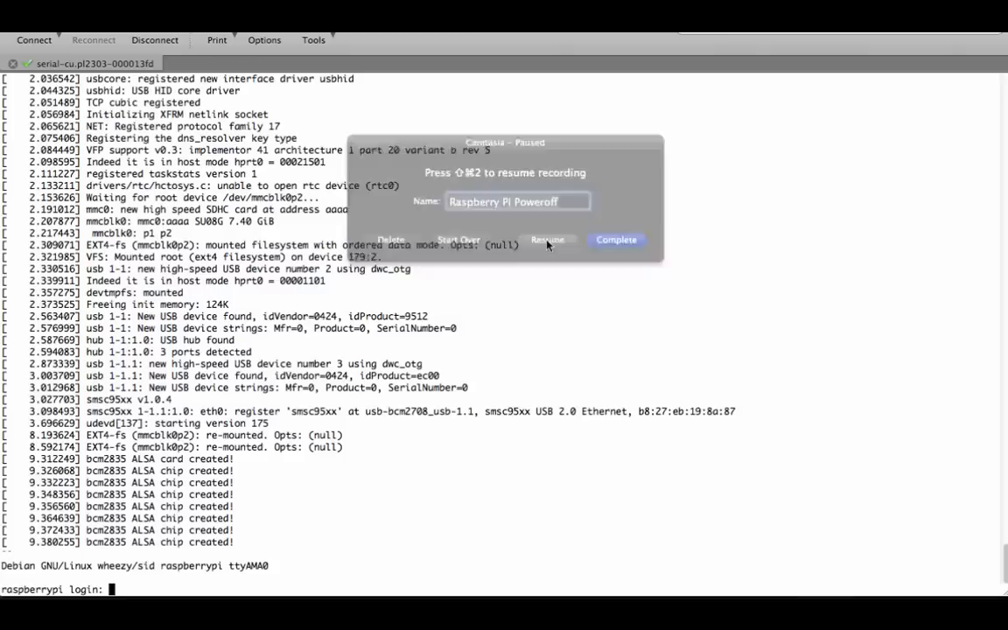
- Resume the paused Camtasia screen recording
click(547, 239)
text(s)
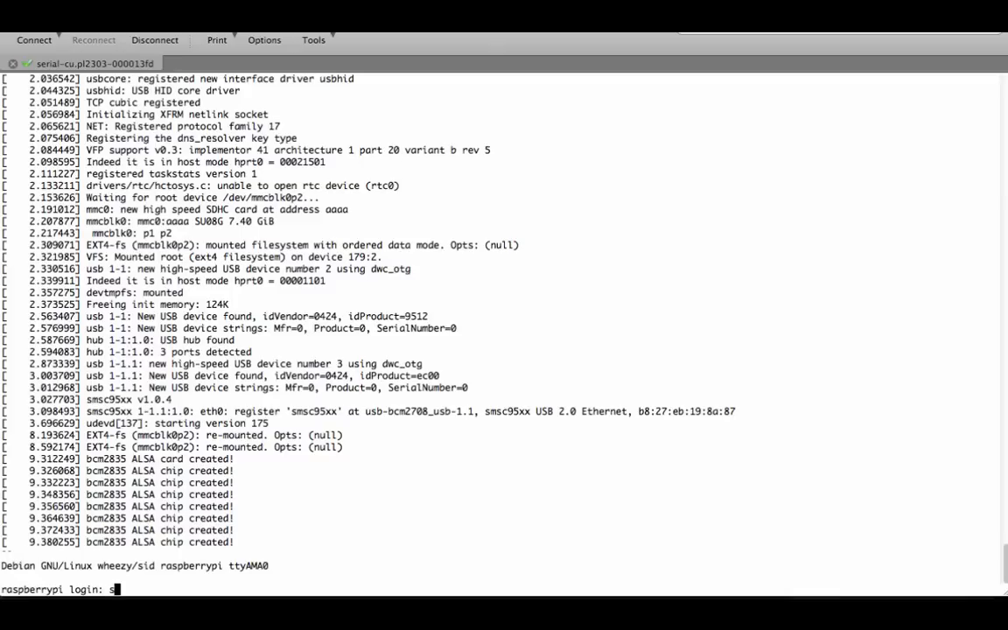
- After a mistyped login, log in as pi and run sudo halt
text(udo halt)
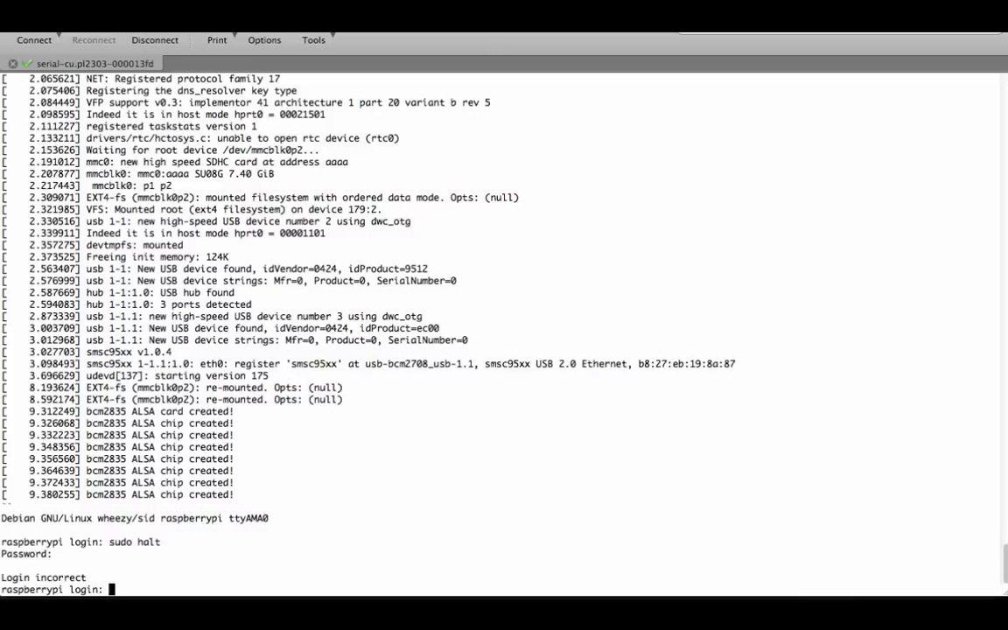
text(pi)
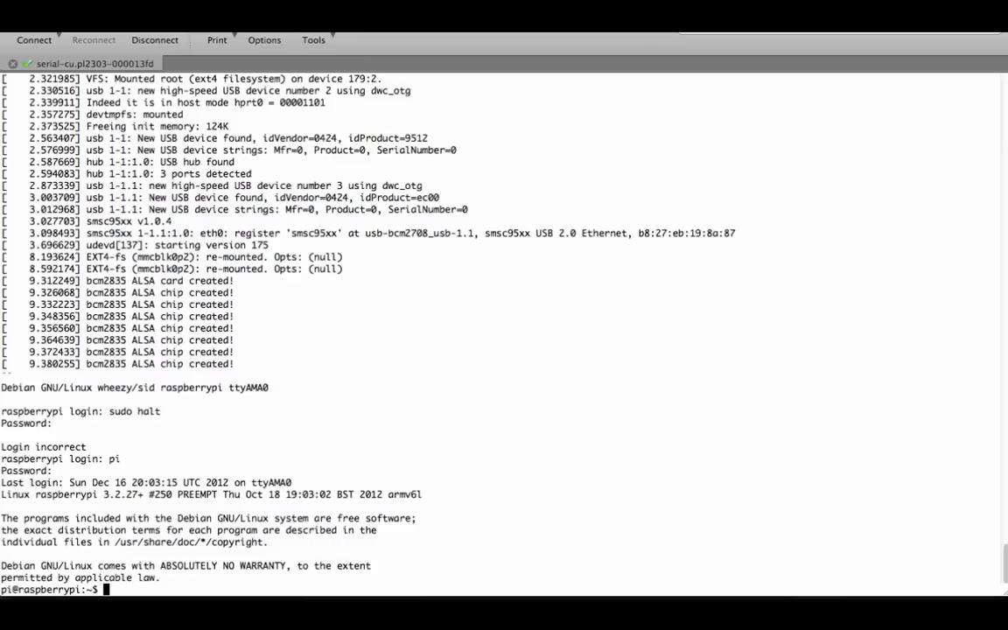
text(sudo halt)
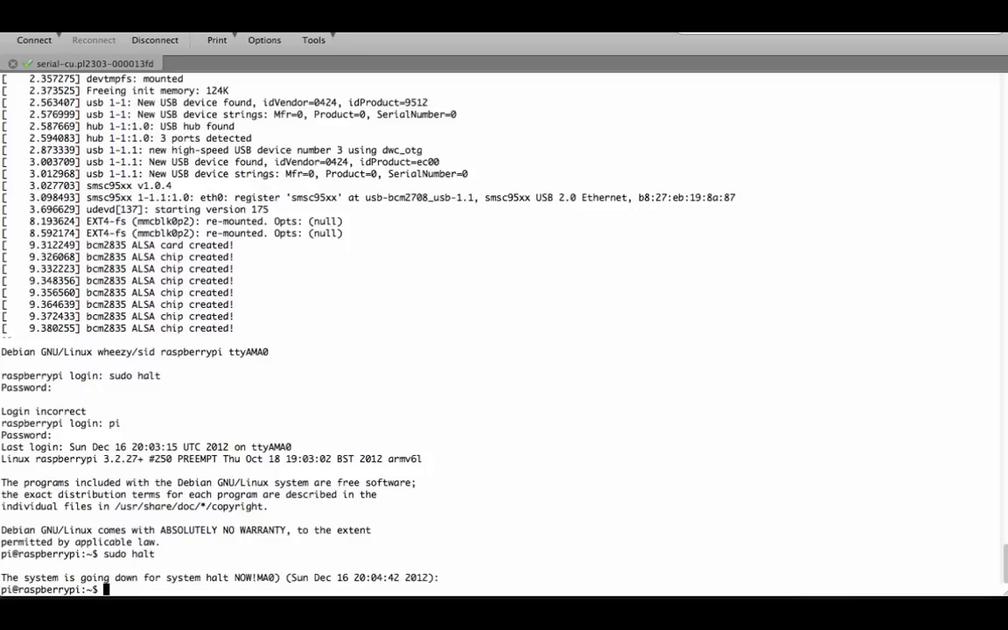
text([)
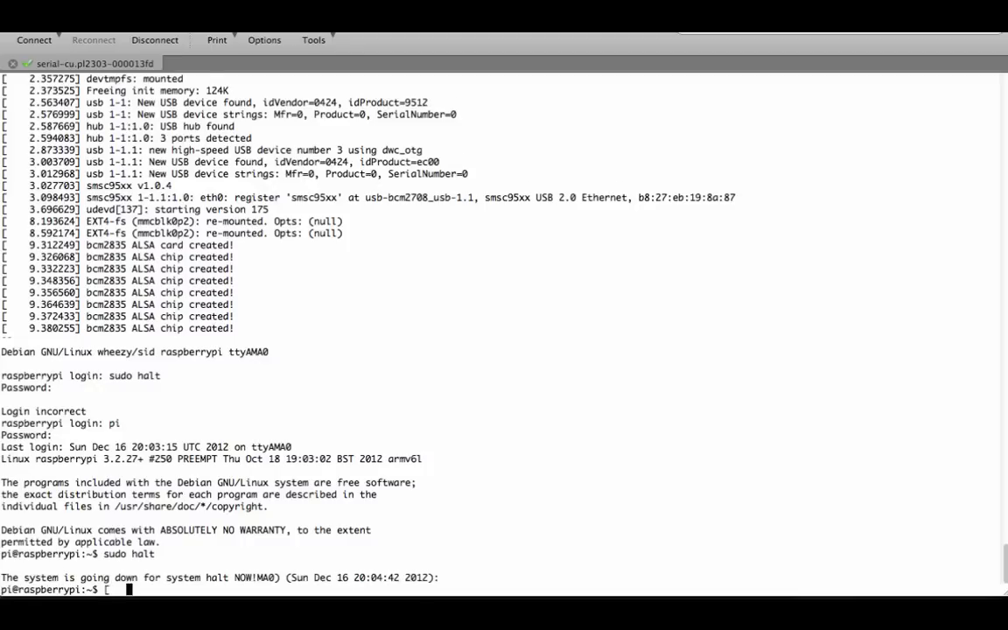